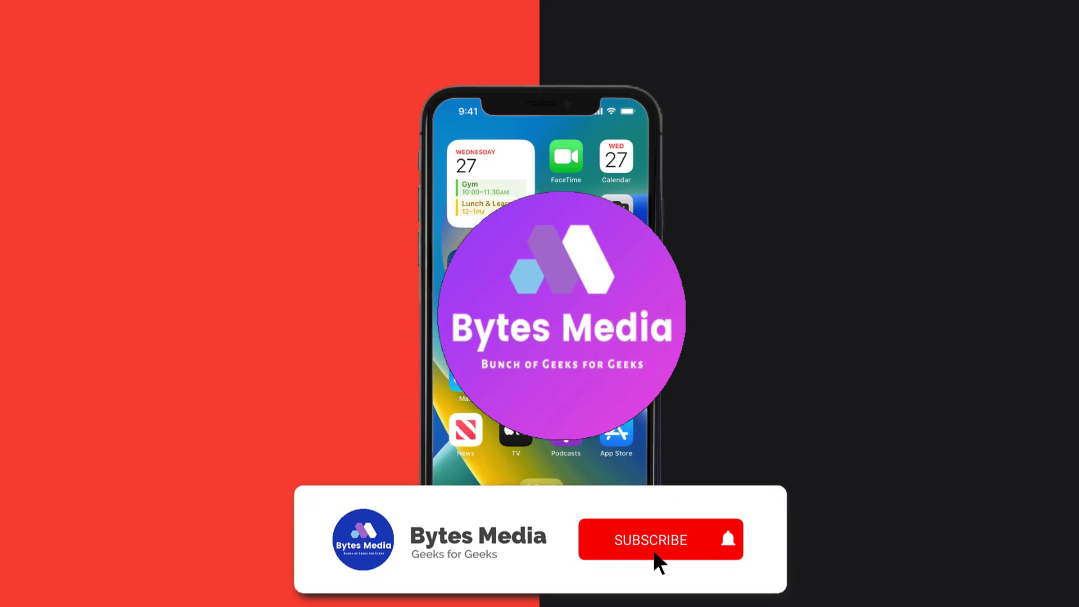
Launch the App Store from the home screen
left_click(651, 539)
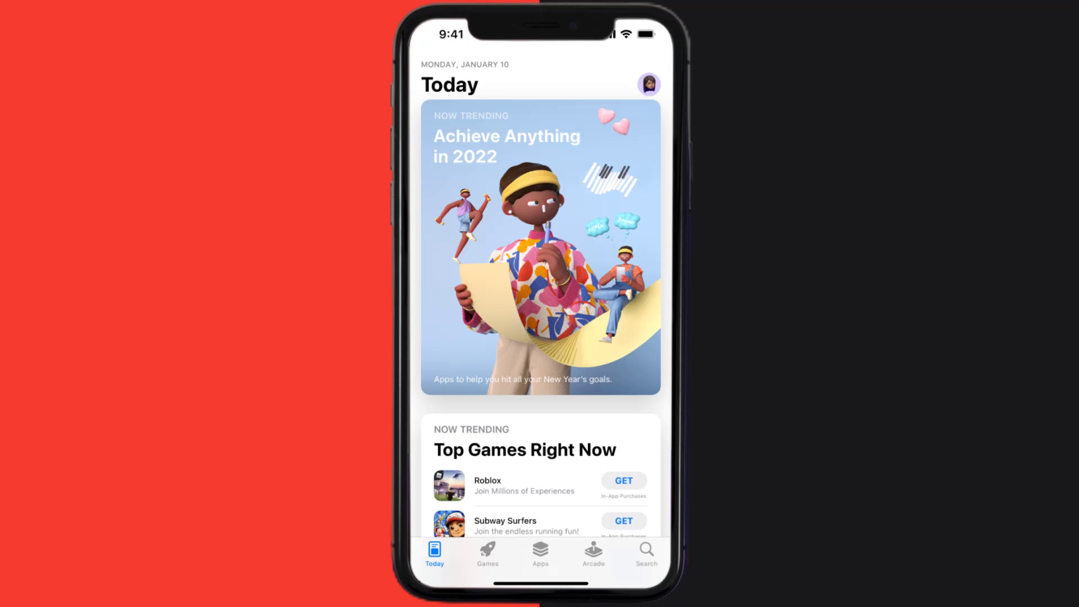
Search 'tfl oyster' and start the update for TfL Oyster and contactless
left_click(645, 550)
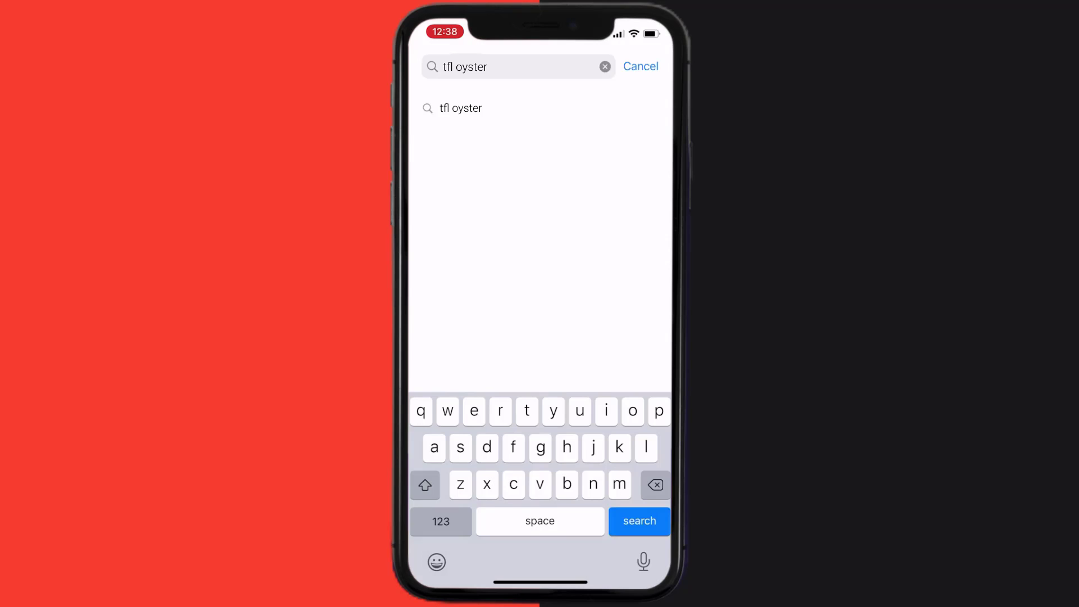
left_click(638, 520)
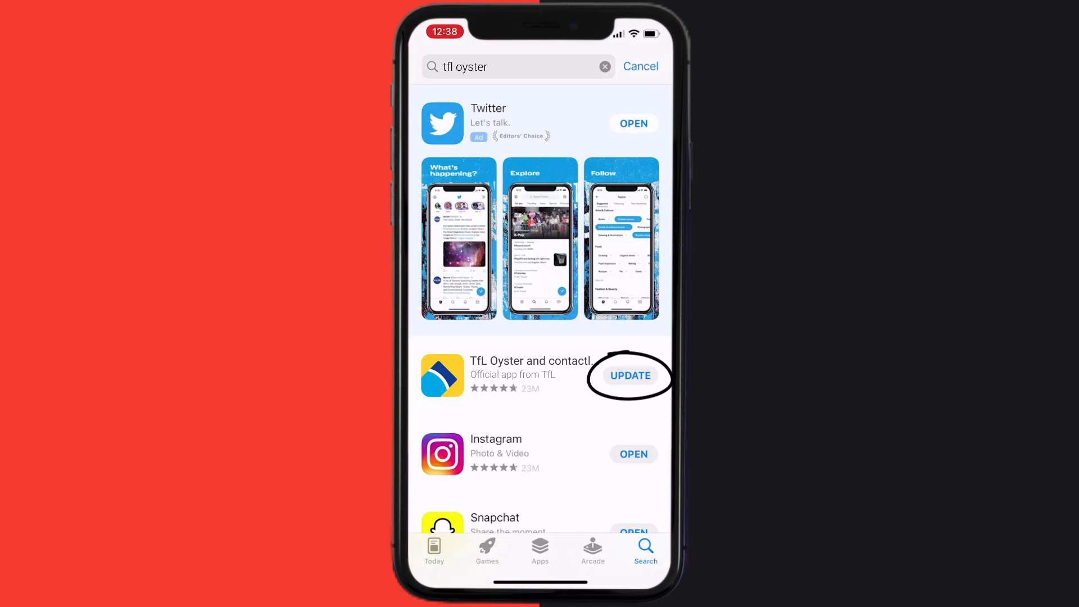
left_click(630, 376)
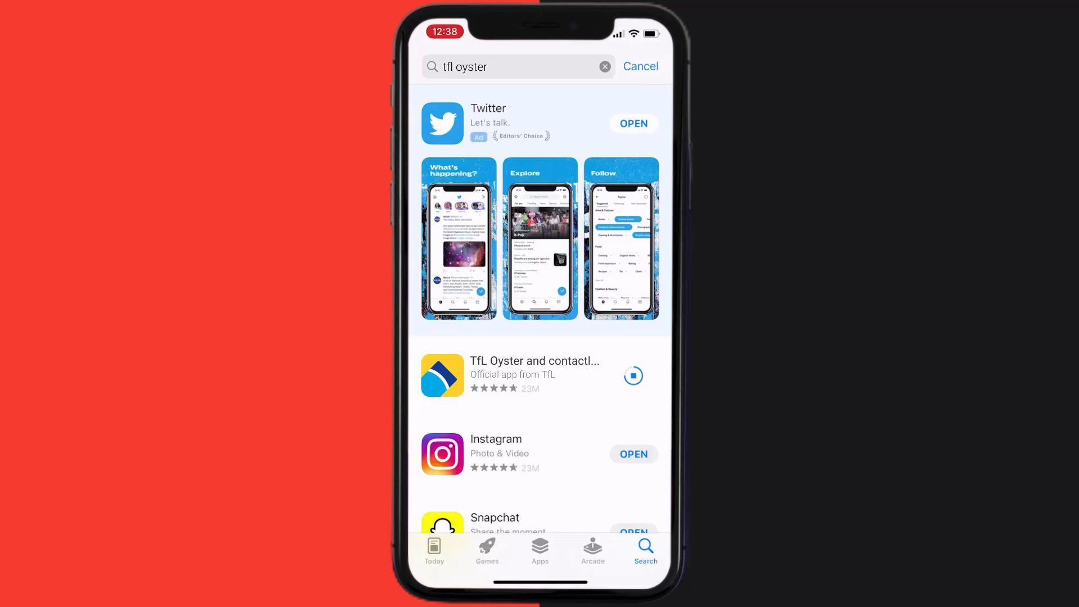
left_click(633, 378)
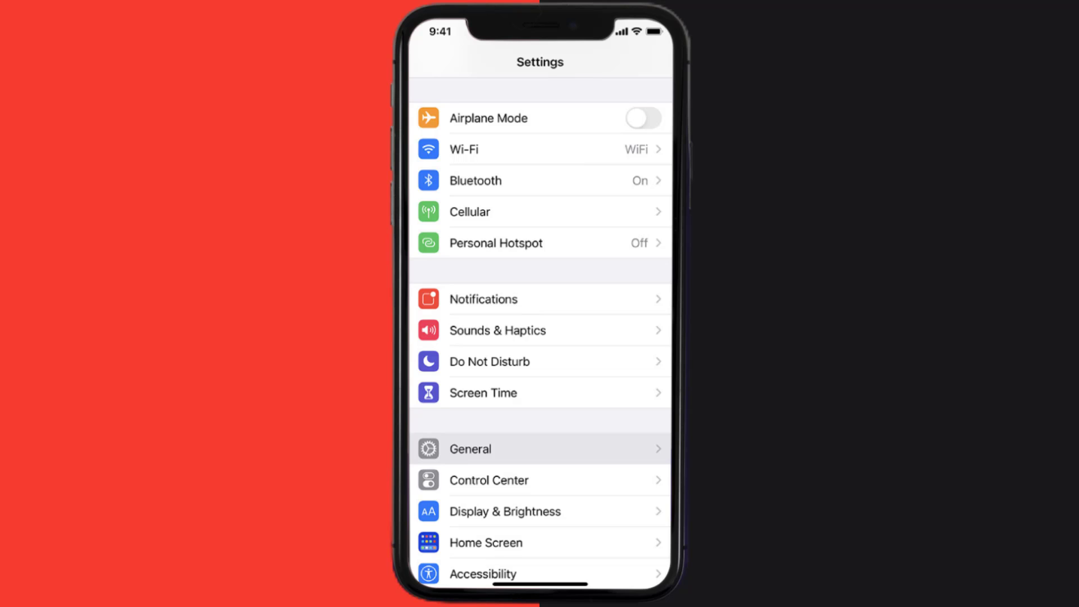
Reach TfL Oyster's storage page via General and iPhone Storage
left_click(474, 448)
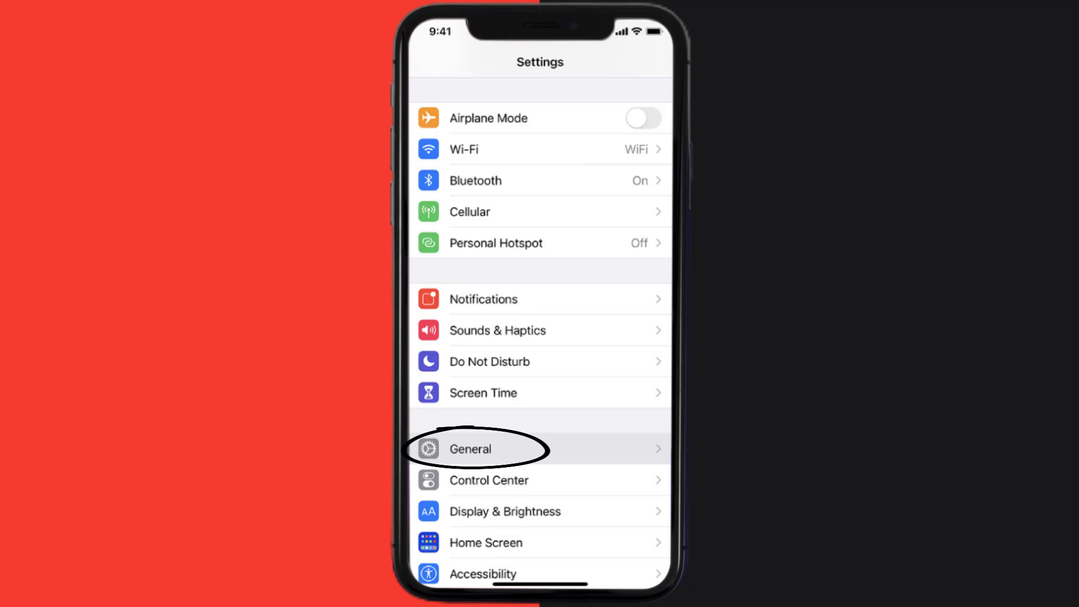
left_click(469, 448)
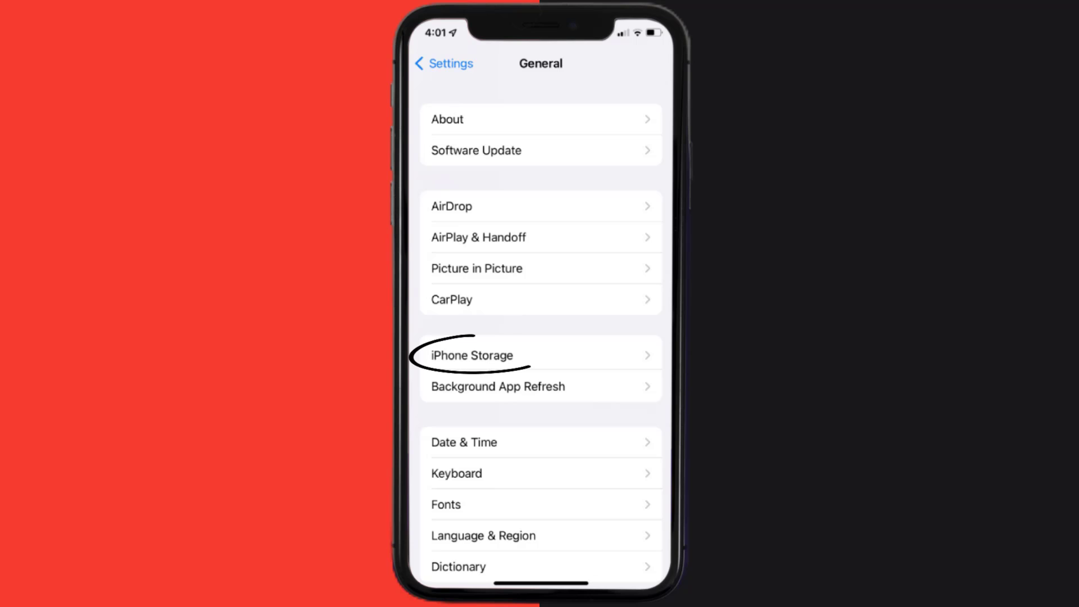
left_click(470, 355)
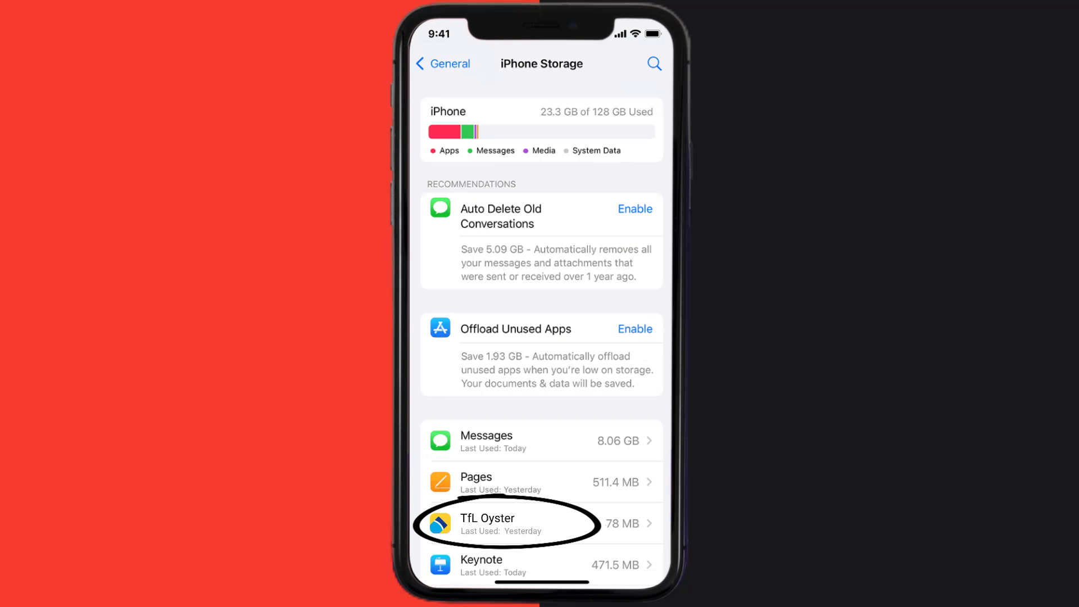
left_click(541, 523)
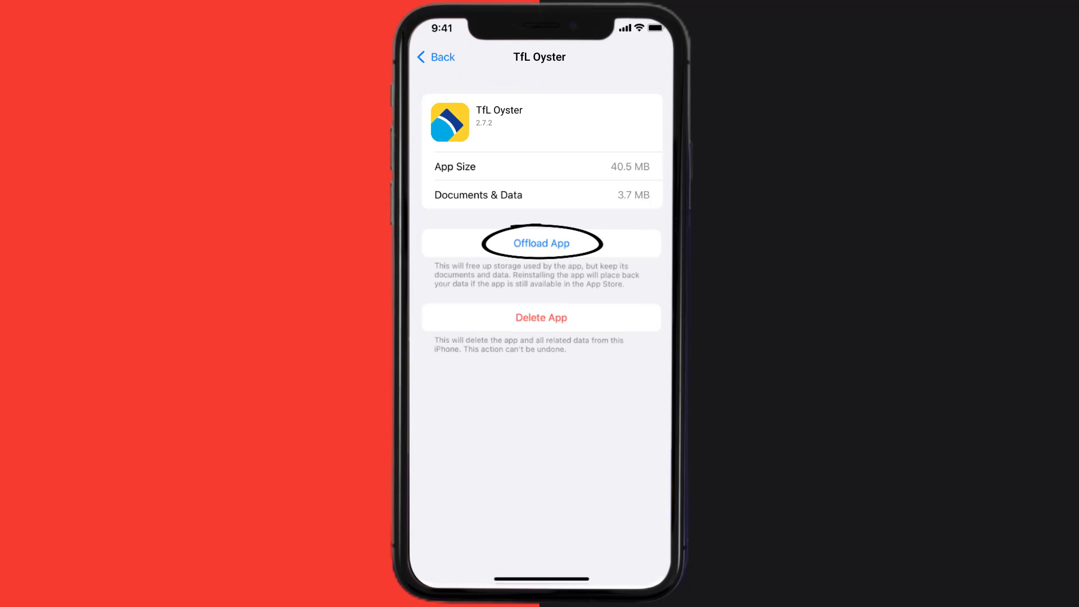
Offload TfL Oyster keeping its data, then reinstall it to 40.5 MB
left_click(541, 243)
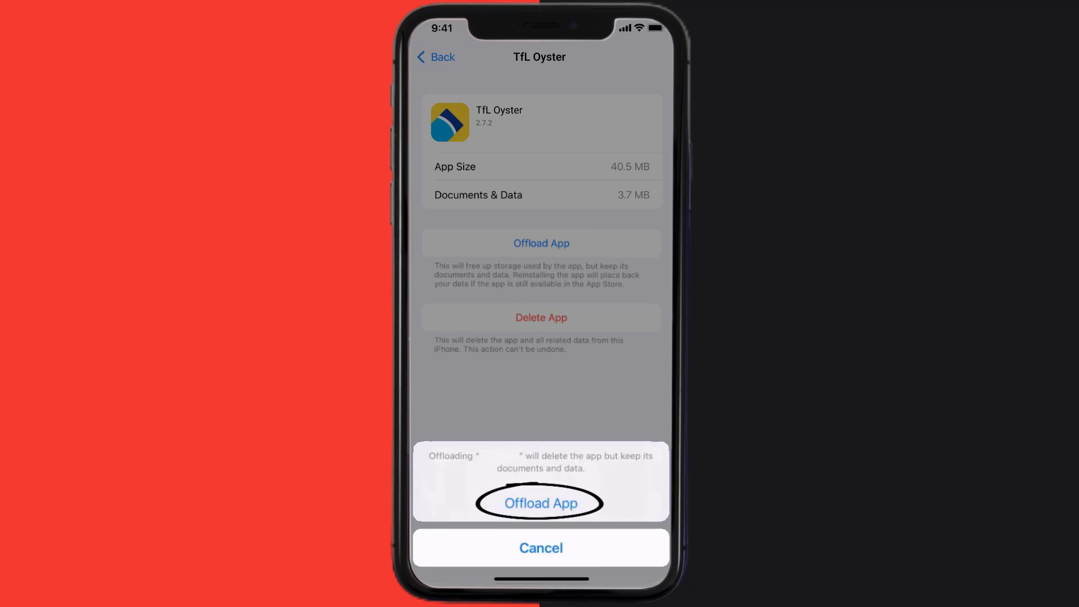
left_click(540, 503)
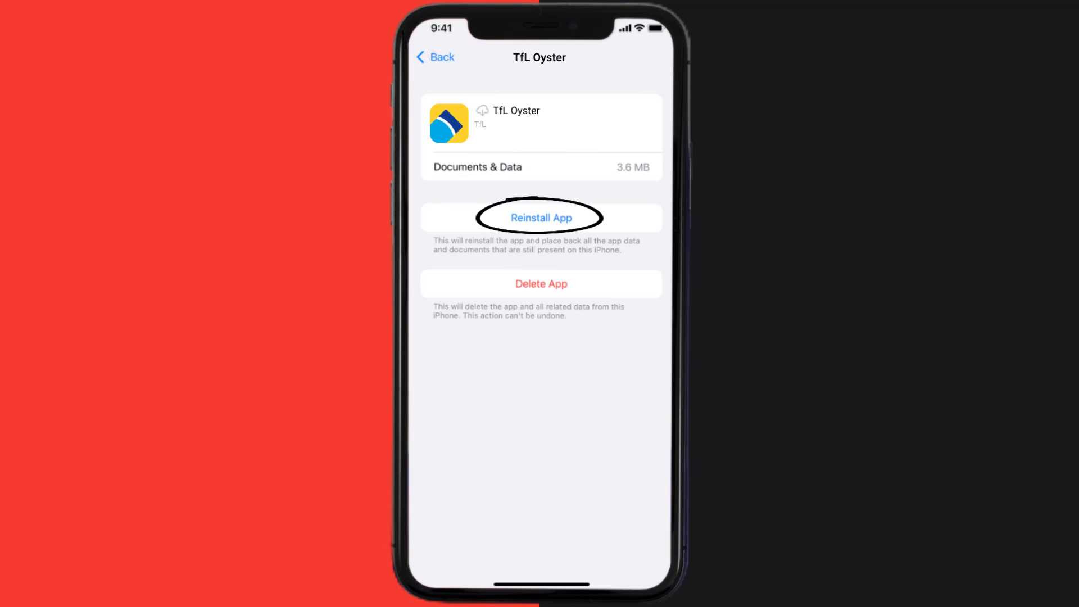
left_click(541, 217)
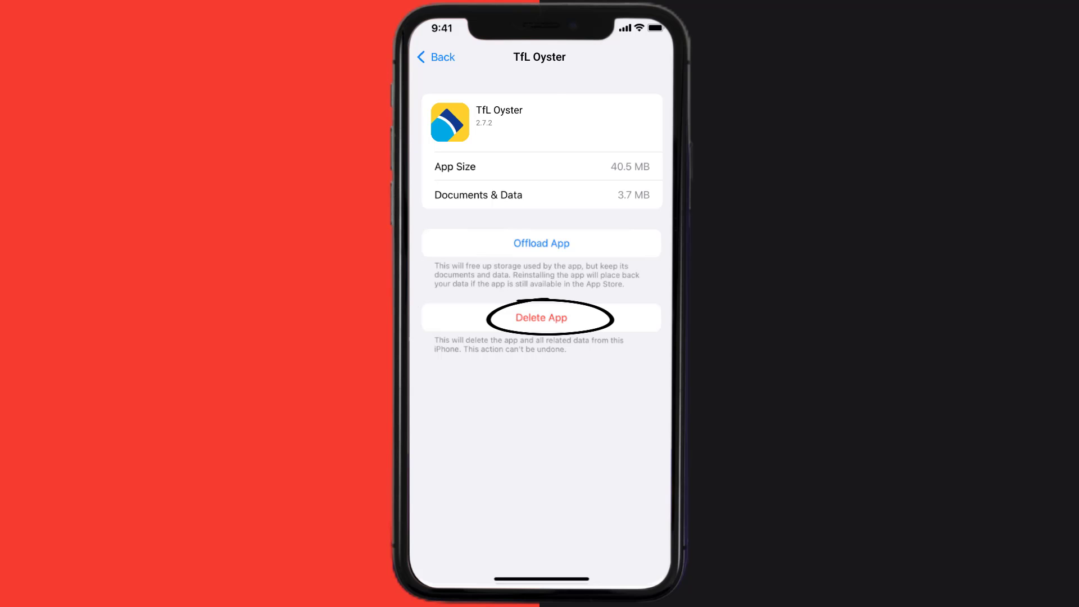
Delete the TfL Oyster app and its data from the storage page
left_click(541, 317)
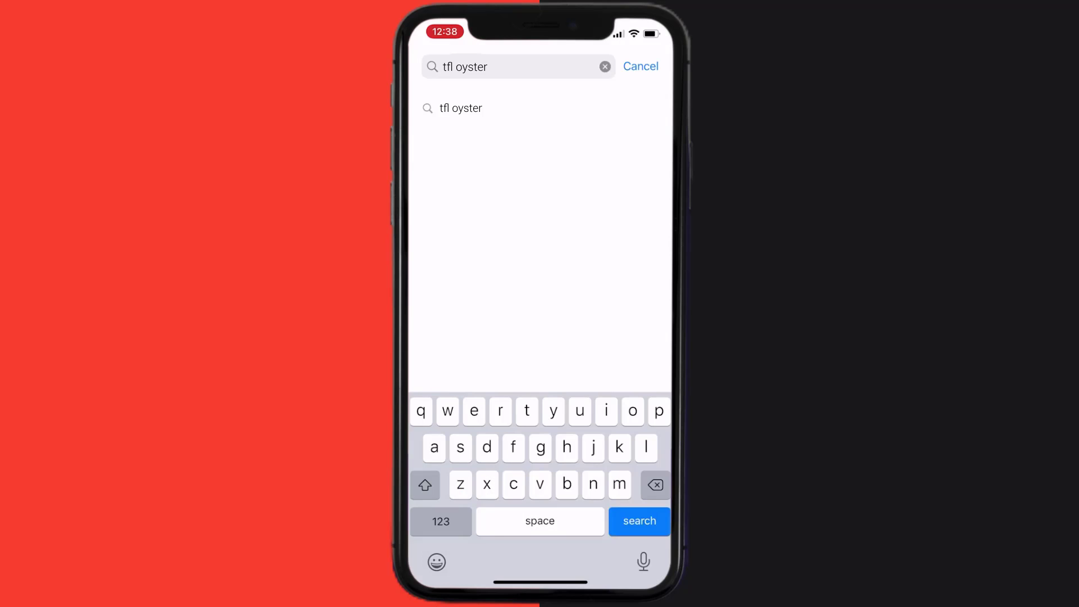
Search 'tfl oyster' and get TfL Oyster and contactless again
left_click(638, 521)
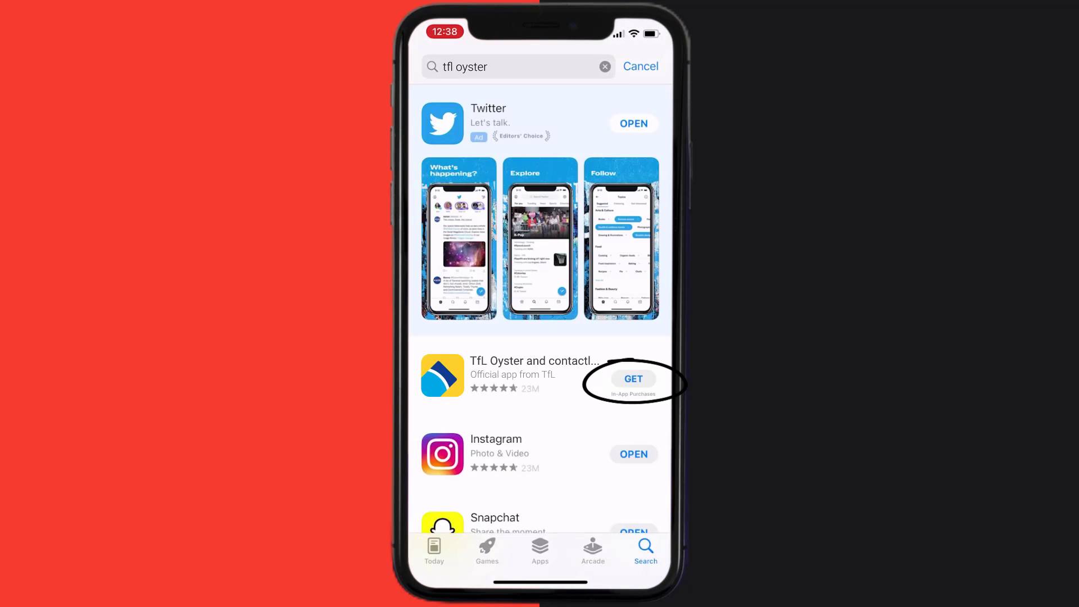
left_click(633, 378)
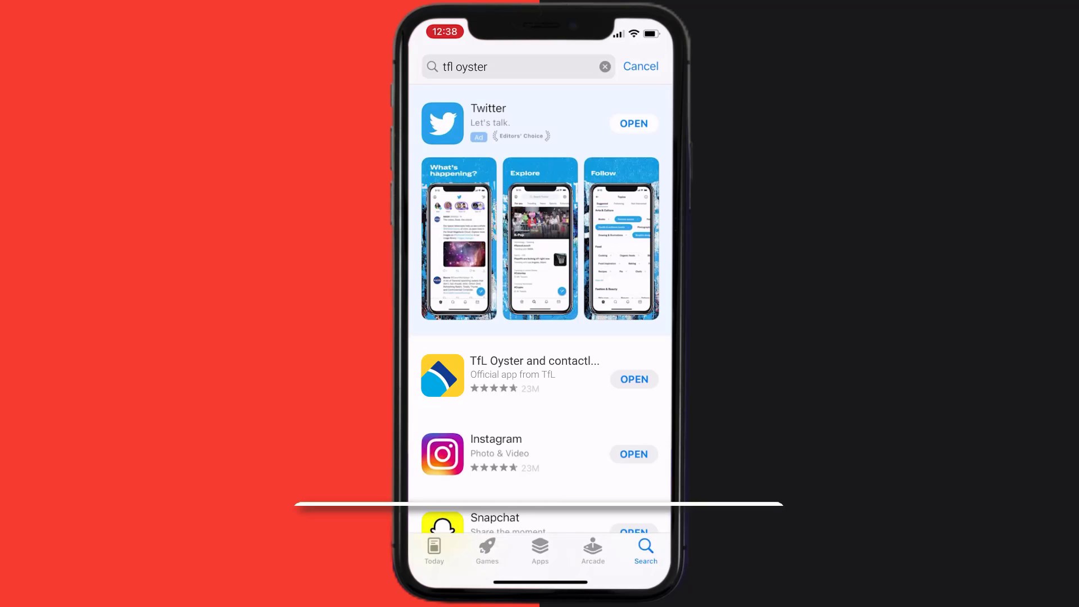